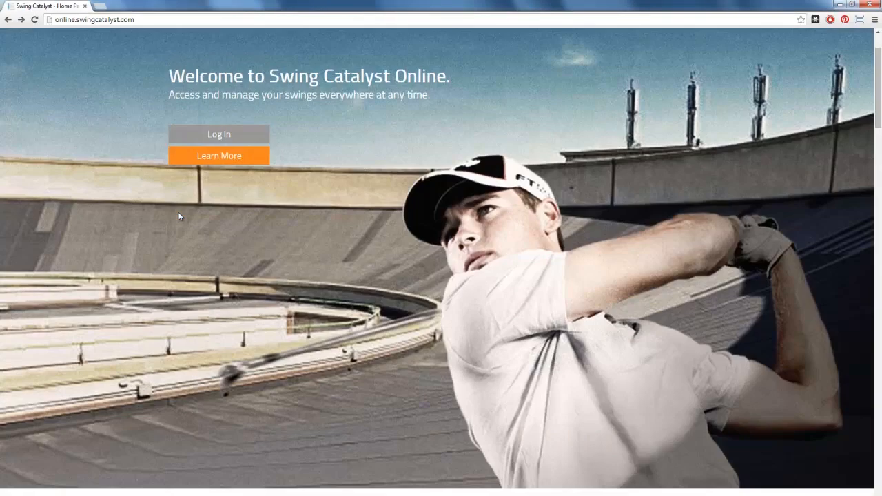
# Log in to the Swing Catalyst Online demo account from the home page
pyautogui.click(219, 134)
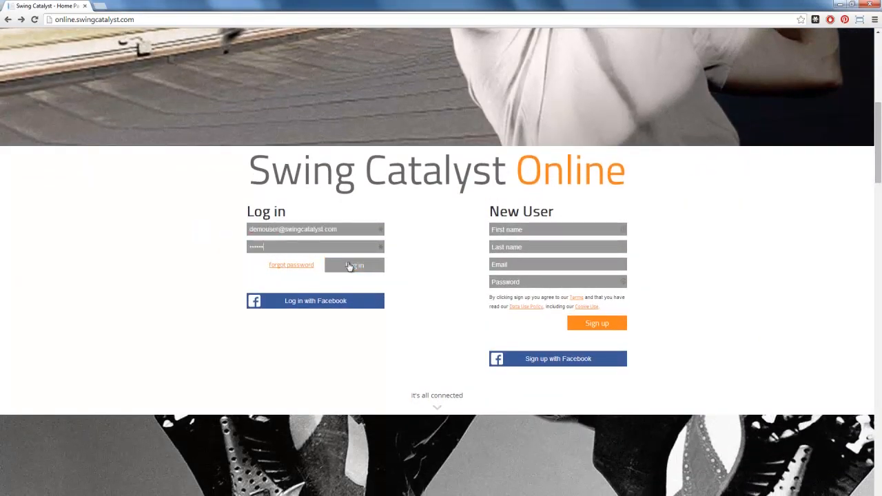
pyautogui.click(354, 265)
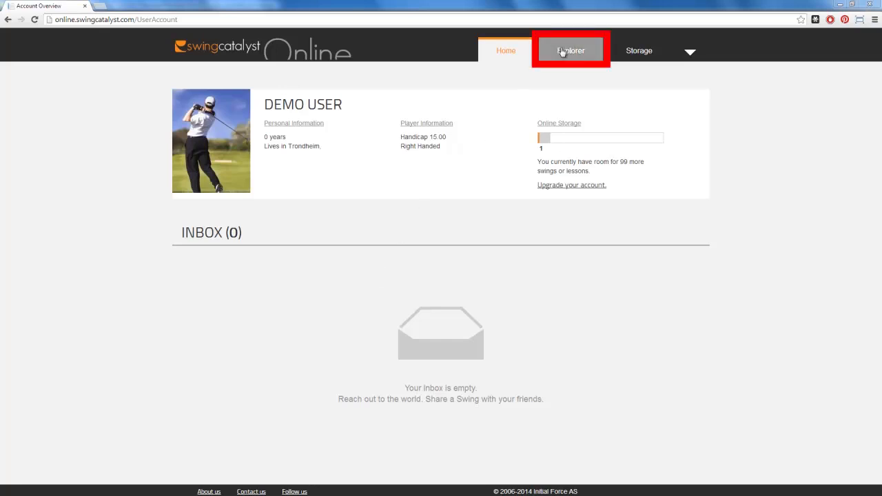
# Browse Explorer's three saved swings, then view its two lessons
pyautogui.click(570, 50)
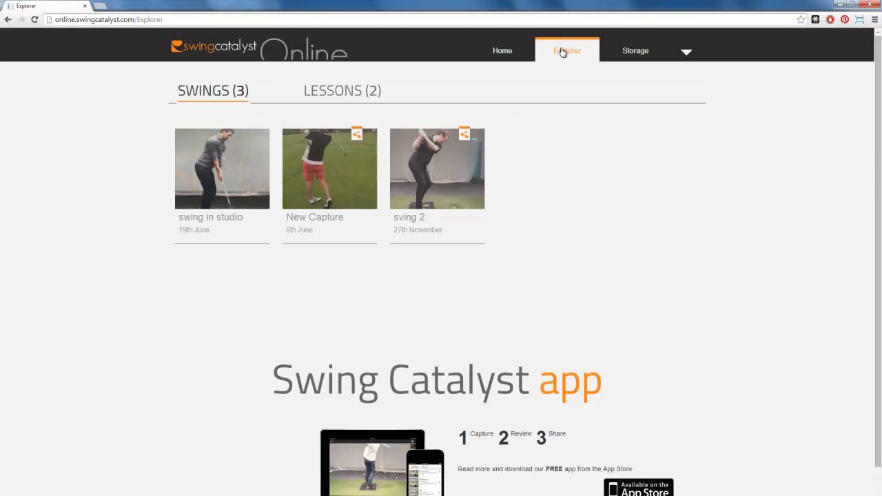
pyautogui.moveTo(410, 91)
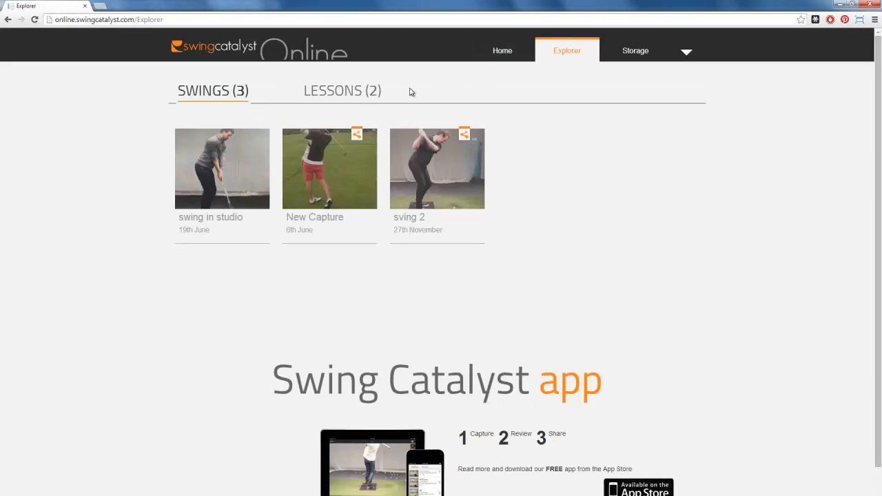
pyautogui.click(342, 91)
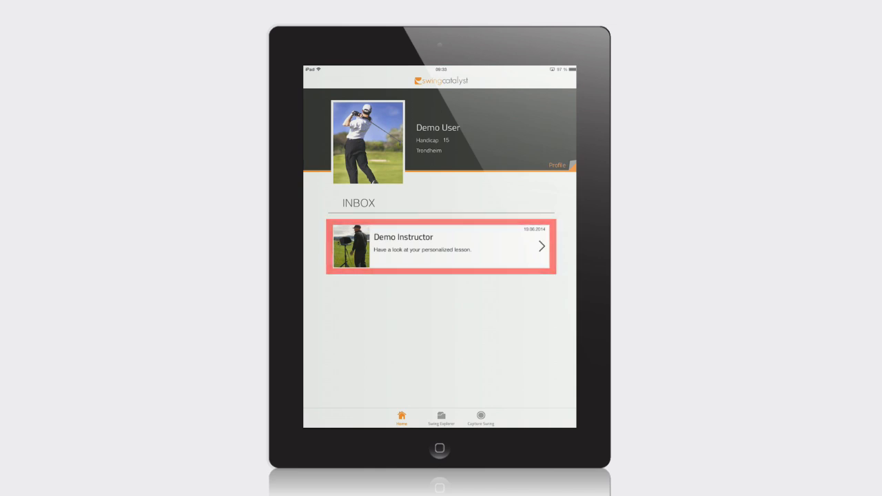
# Add the instructor's Swing Catalyst Lesson from the Inbox message to Explorer
pyautogui.click(440, 246)
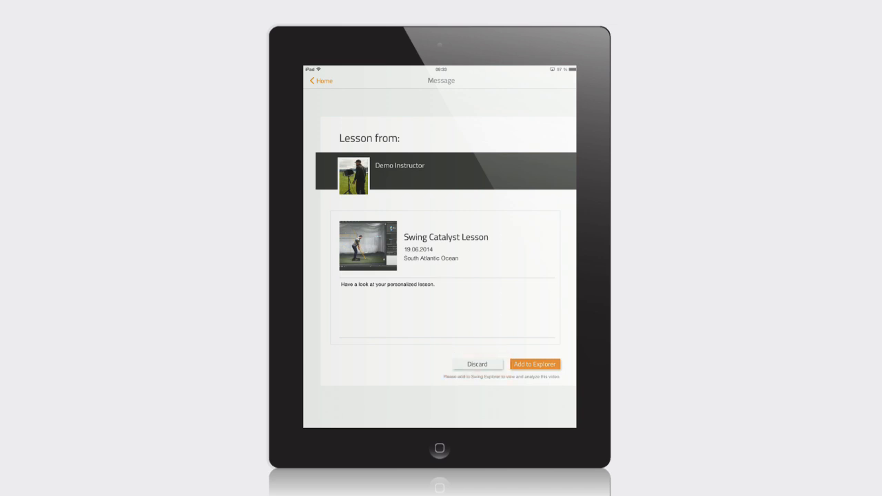
pyautogui.click(535, 364)
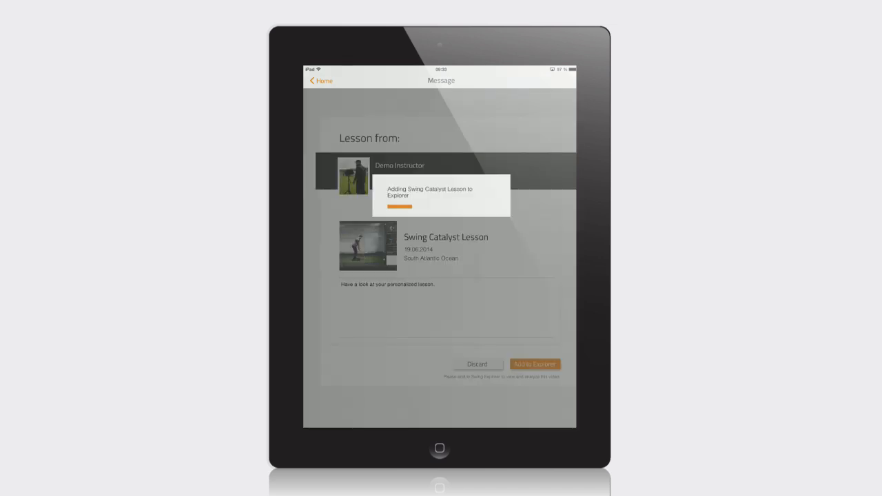